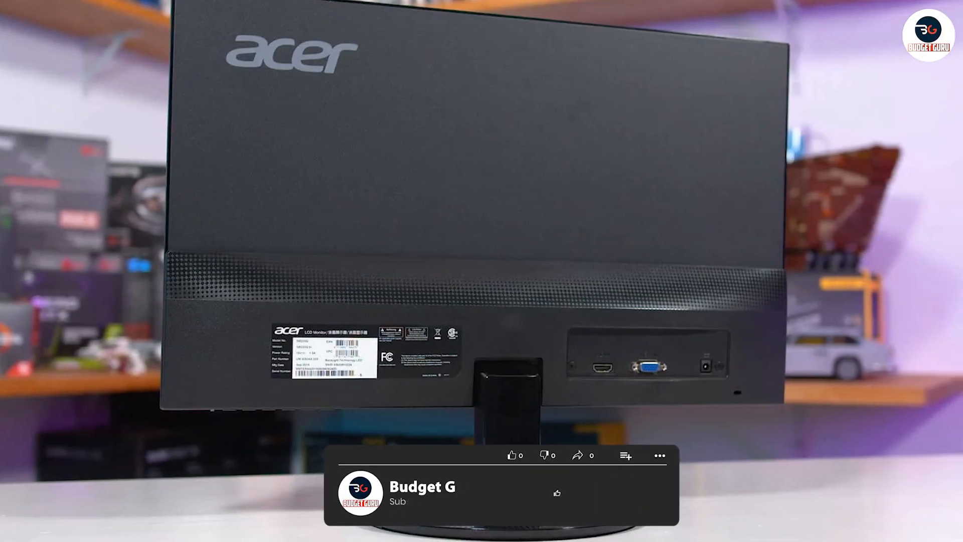
pyautogui.click(608, 492)
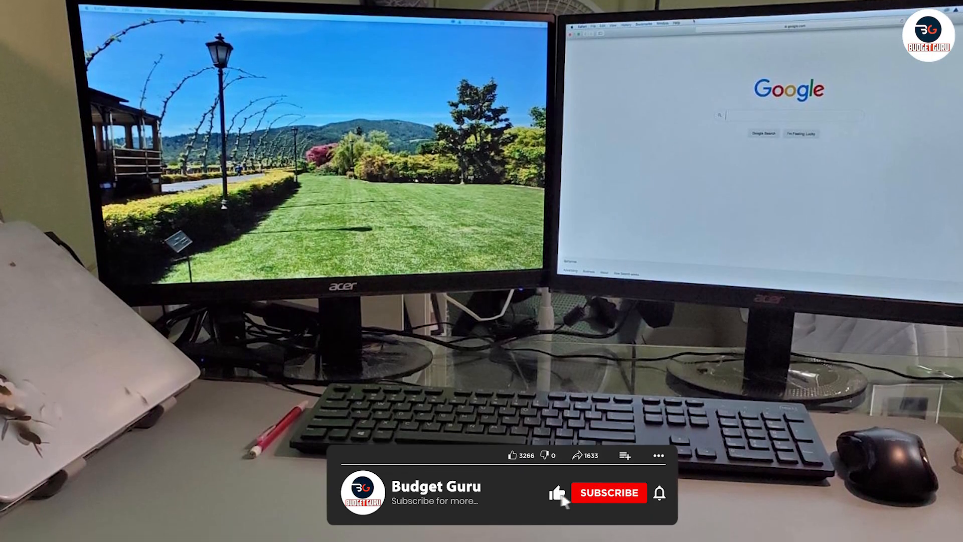
pyautogui.click(608, 492)
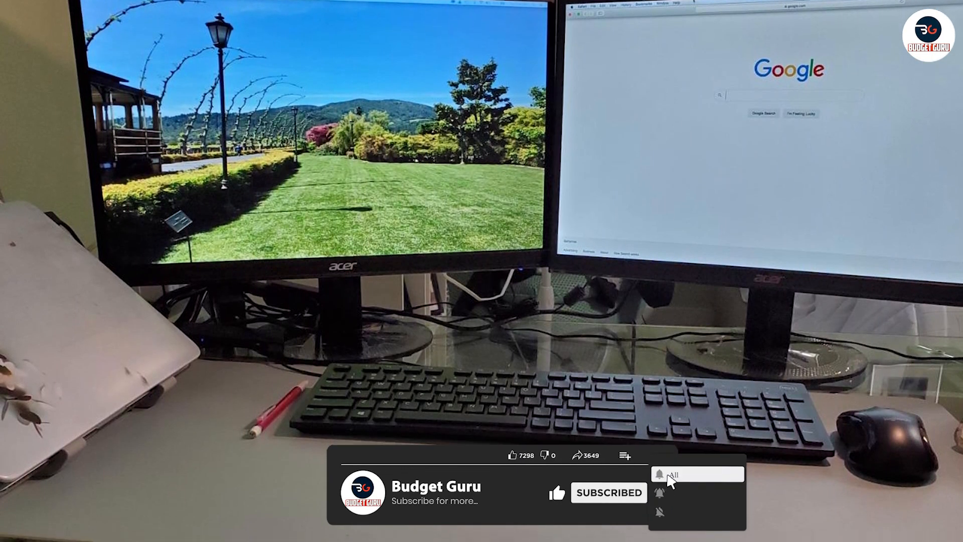